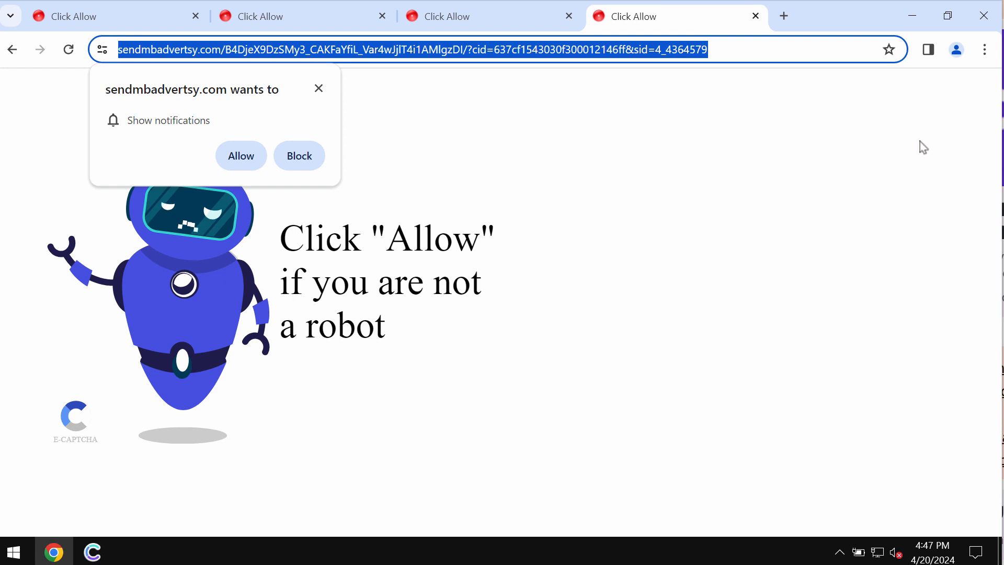
{"action": "mouse_move", "coordinate": [526, 152]}
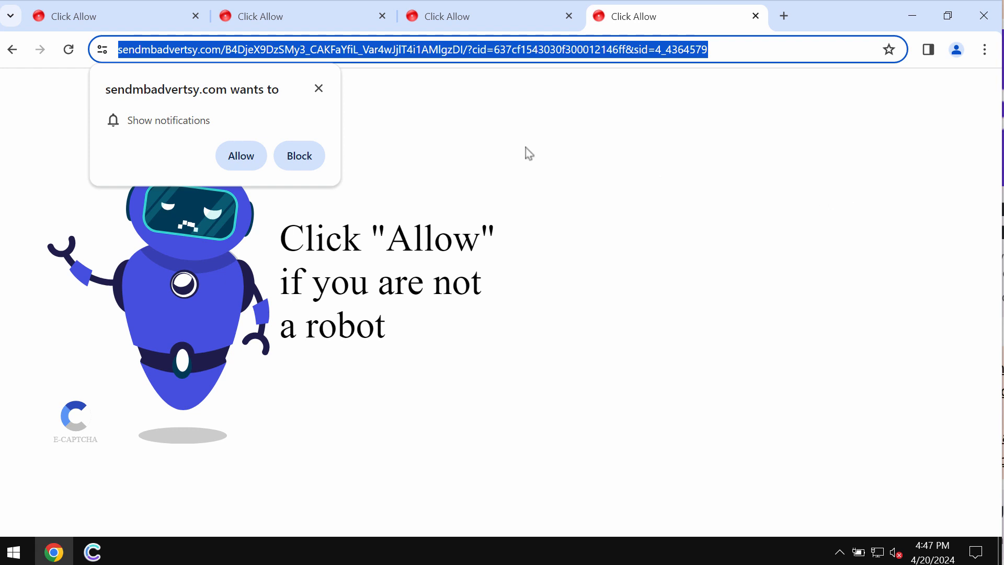
- Allow sendmbadvertsy.com to send notifications from its permission prompt
{"action": "left_click", "coordinate": [241, 155]}
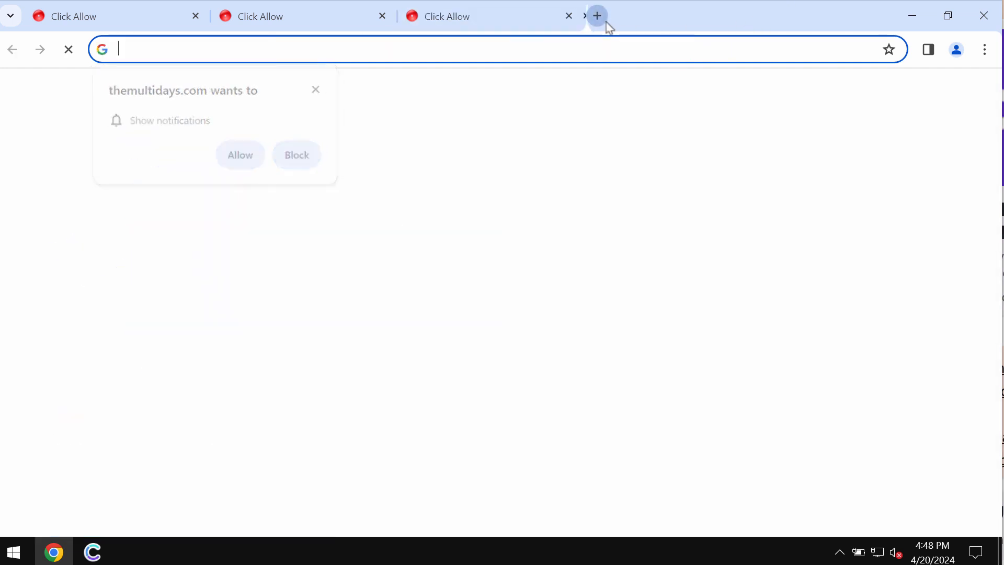
- Bring up Chrome's Settings page in a new tab via the three-dot menu
{"action": "left_click", "coordinate": [596, 14]}
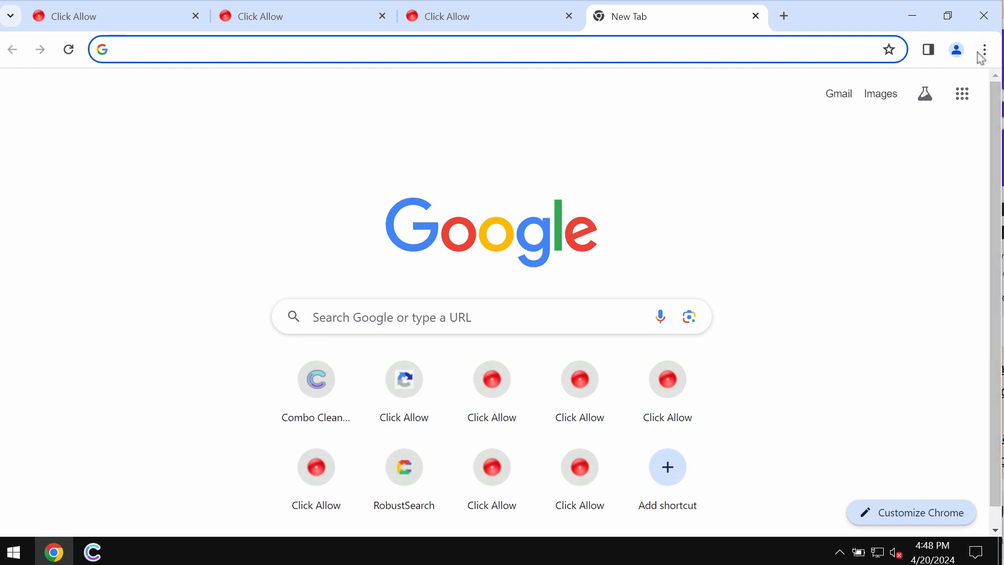
{"action": "left_click", "coordinate": [985, 50]}
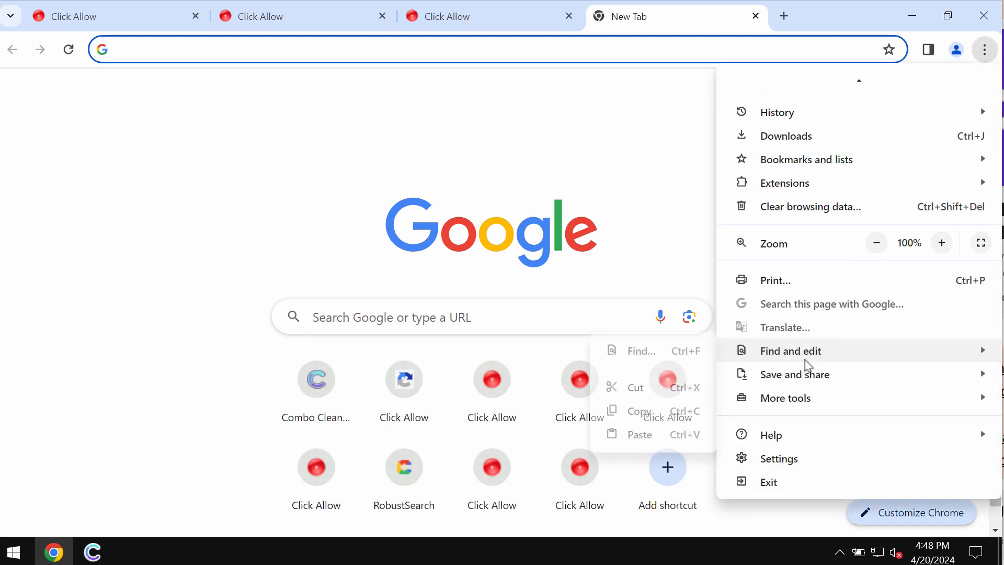
{"action": "left_click", "coordinate": [778, 459]}
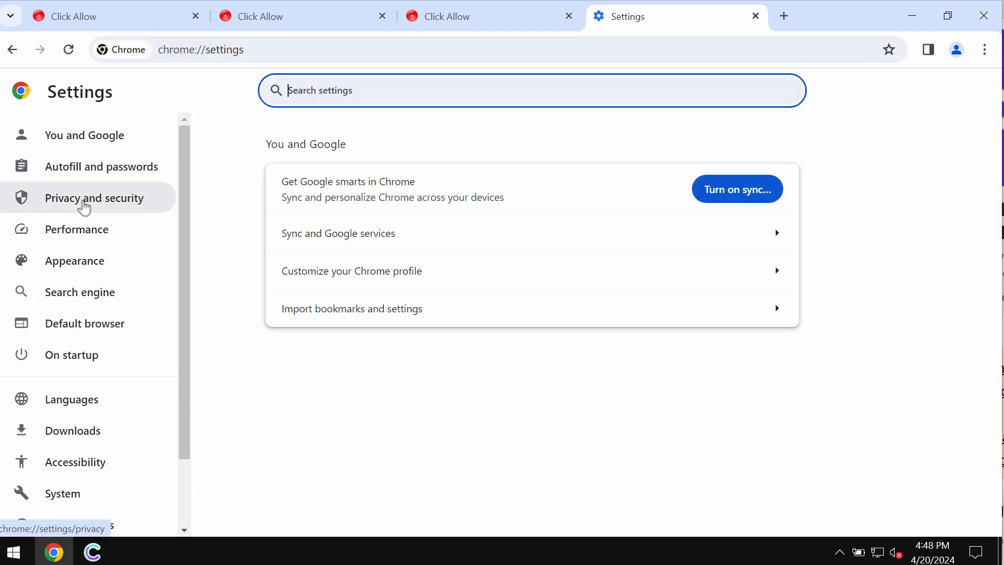
- Reach Notifications under Privacy and security > Site settings, showing sendmbadvertsy.com as allowed
{"action": "left_click", "coordinate": [94, 198]}
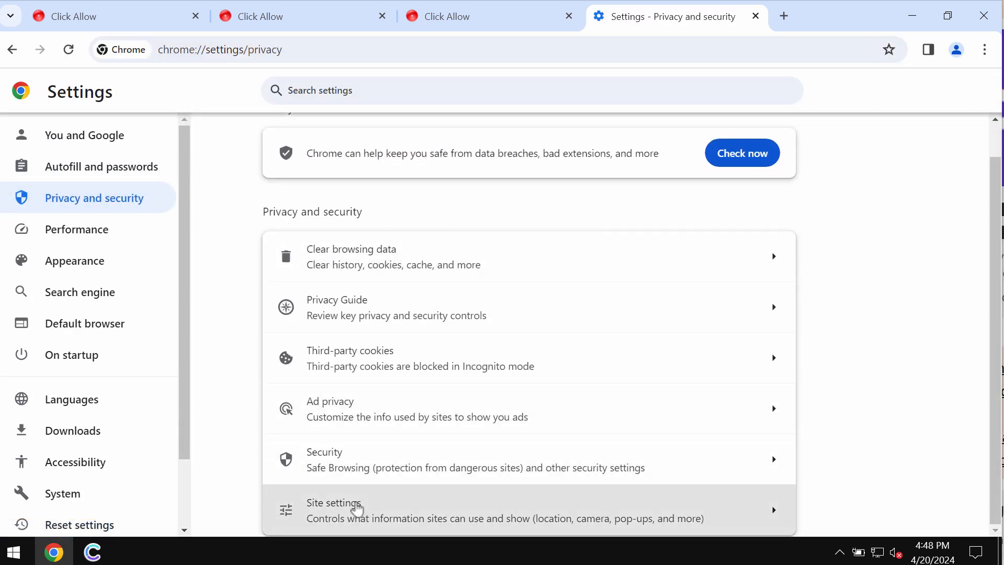
{"action": "left_click", "coordinate": [334, 502]}
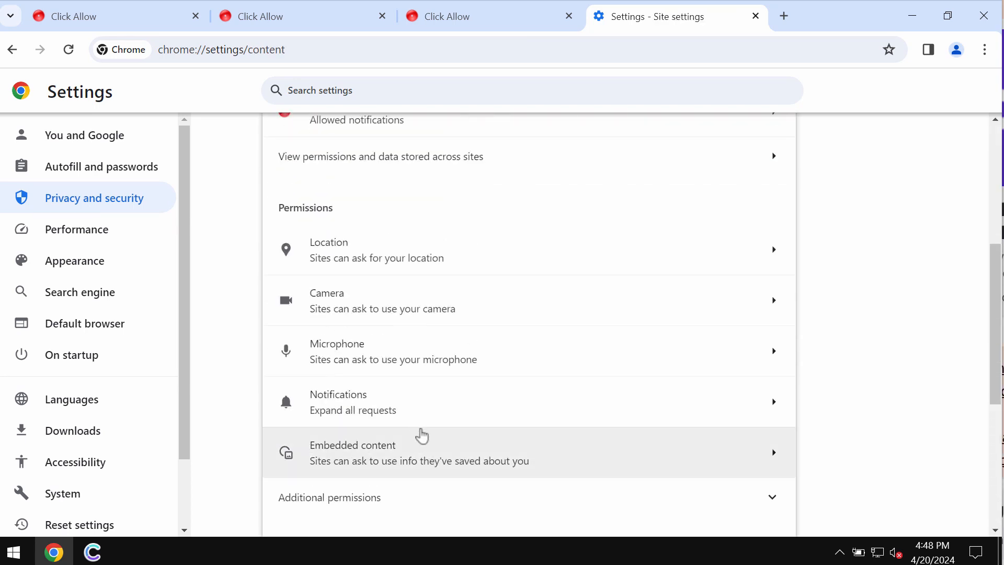
{"action": "left_click", "coordinate": [338, 394]}
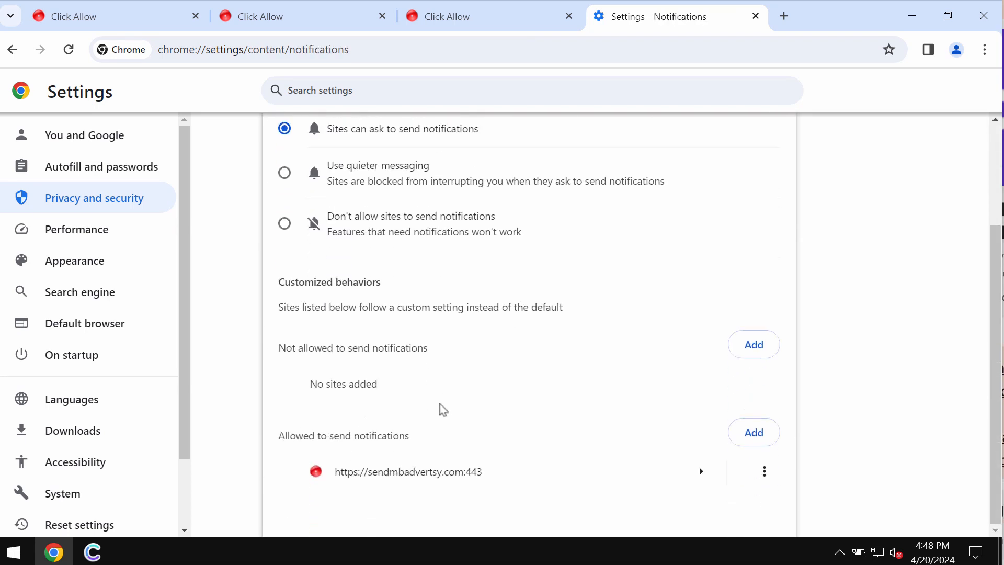
{"action": "left_click", "coordinate": [764, 471]}
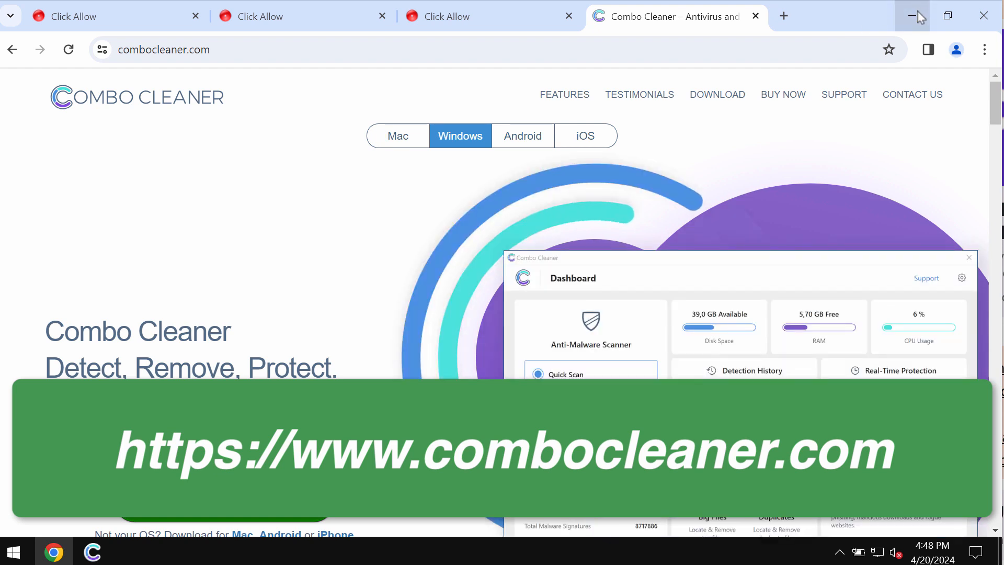
- Minimize the Chrome window to reveal the desktop
{"action": "left_click", "coordinate": [915, 16]}
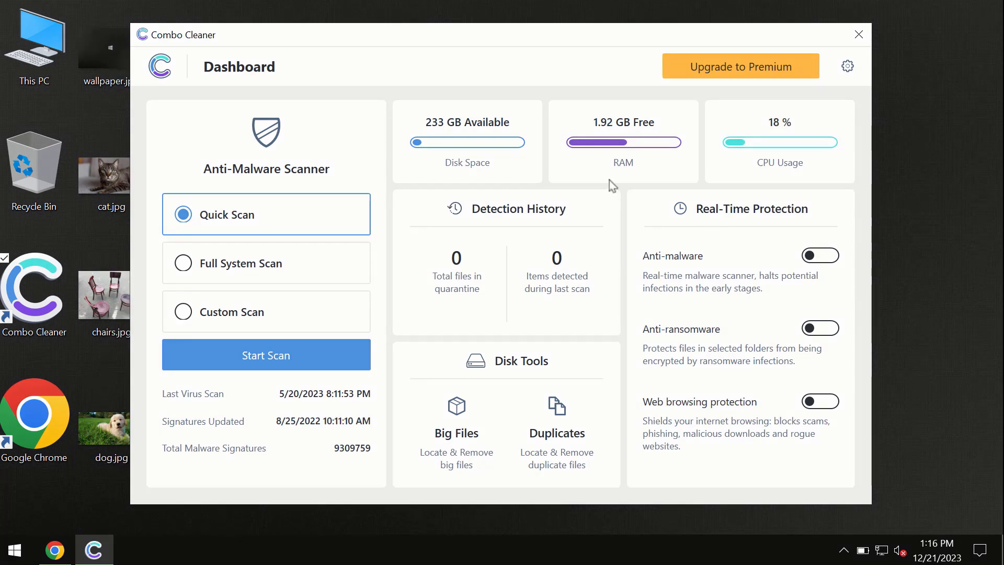
{"action": "mouse_move", "coordinate": [397, 69]}
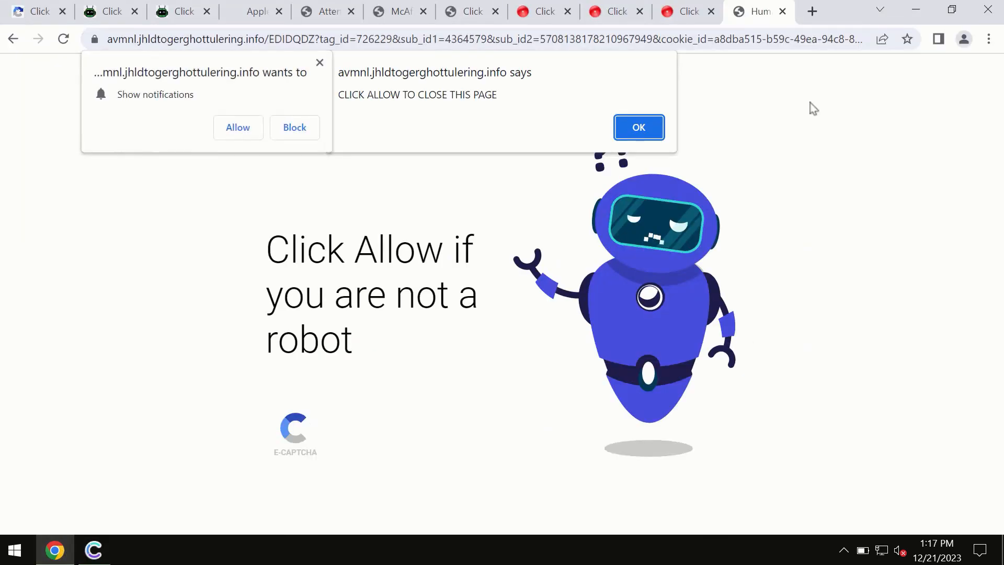
- Add a new tab beside the fake 'Click Allow' captcha page
{"action": "left_click", "coordinate": [812, 11]}
{"action": "type", "text": "combocleaner.com"}
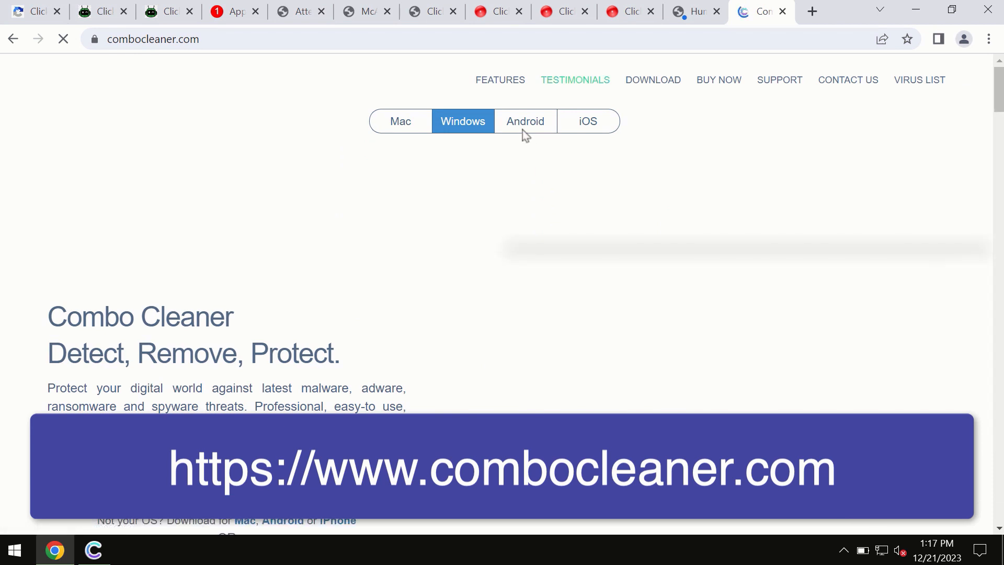
{"action": "mouse_move", "coordinate": [402, 135]}
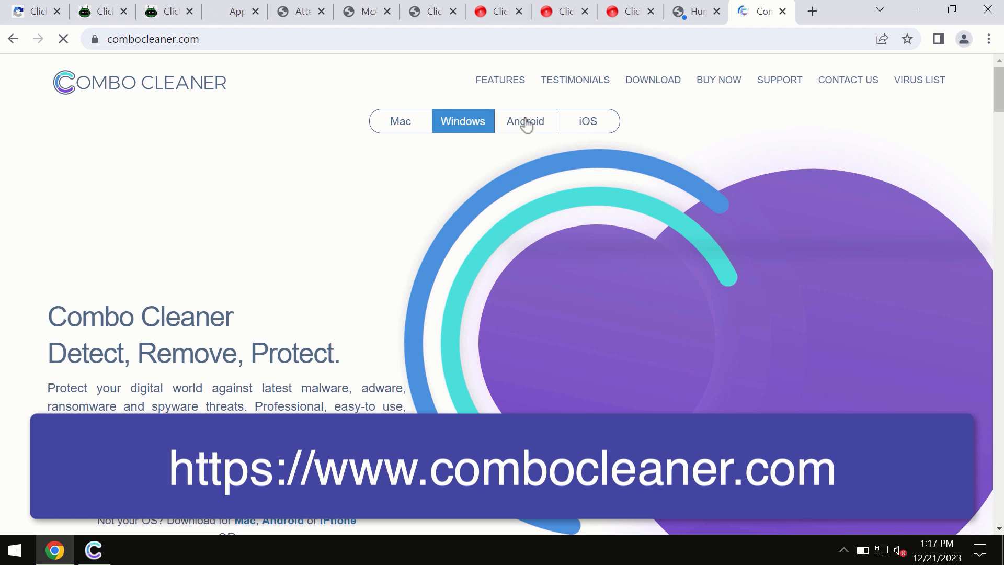
{"action": "mouse_move", "coordinate": [521, 117]}
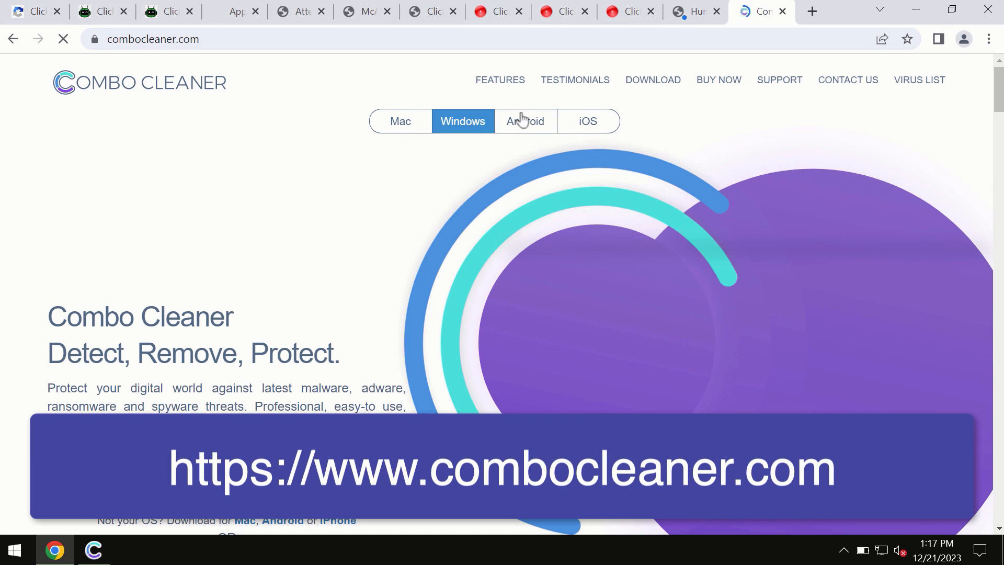
- Switch between the platform editions on combocleaner.com, ending on the Mac edition
{"action": "left_click", "coordinate": [399, 121]}
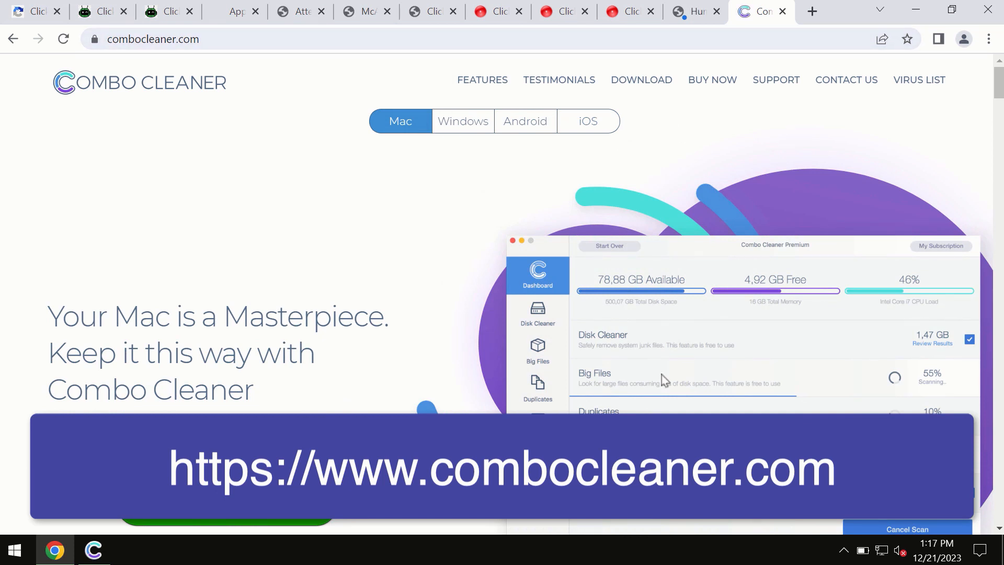
{"action": "left_click", "coordinate": [588, 121]}
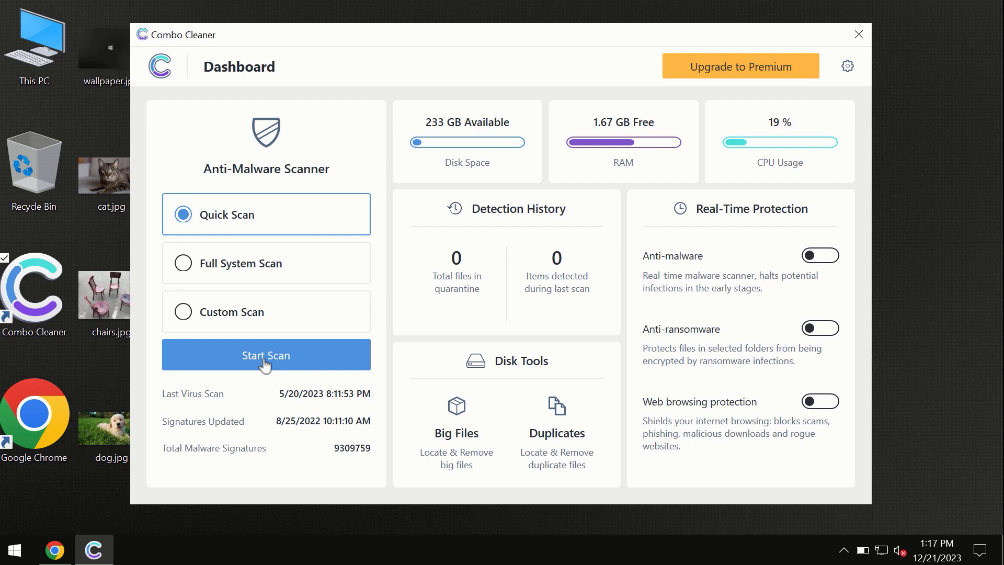
- Start the Quick Scan from the Combo Cleaner dashboard
{"action": "left_click", "coordinate": [267, 355]}
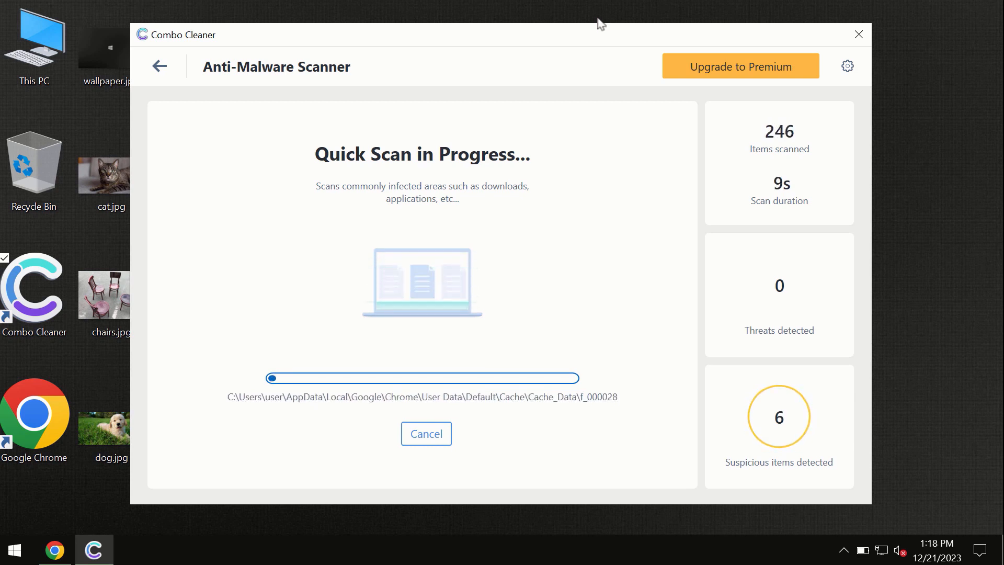
{"action": "mouse_move", "coordinate": [525, 143]}
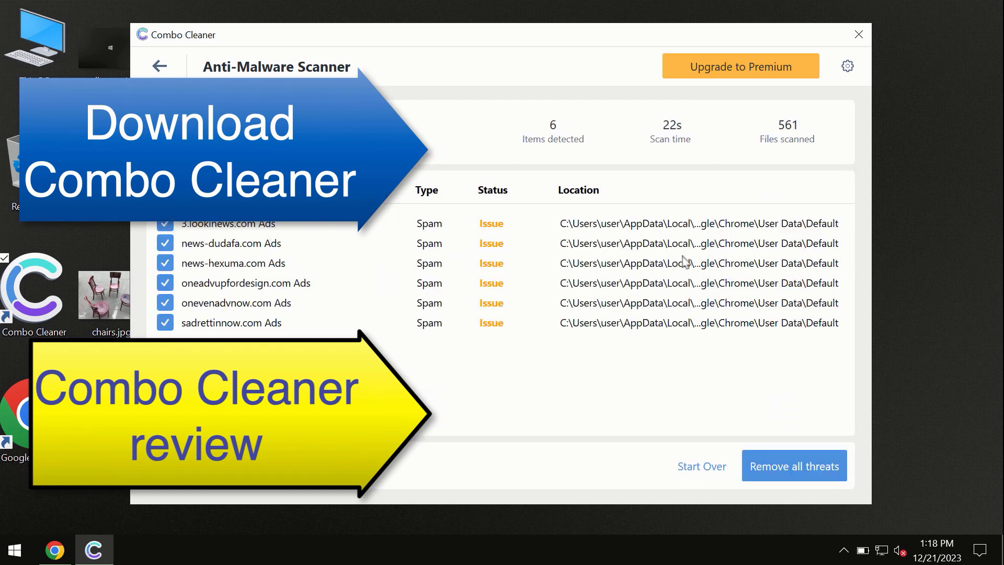
{"action": "mouse_move", "coordinate": [527, 46]}
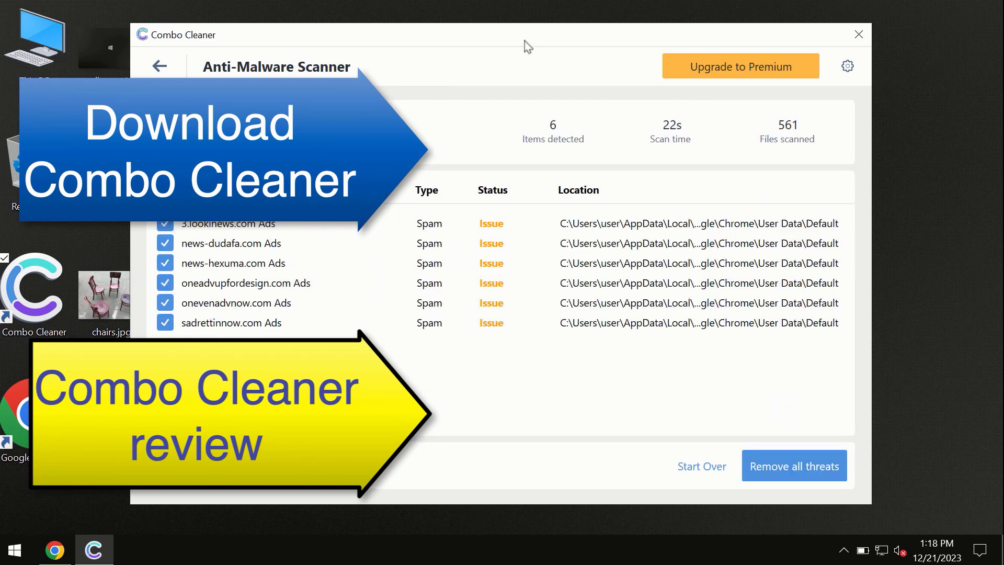
{"action": "mouse_move", "coordinate": [640, 101]}
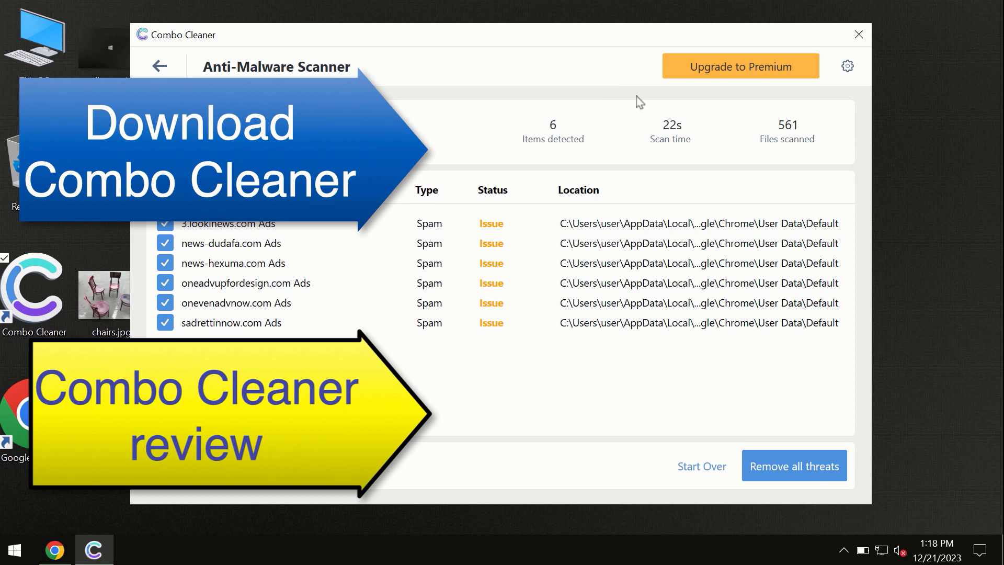
{"action": "mouse_move", "coordinate": [720, 75]}
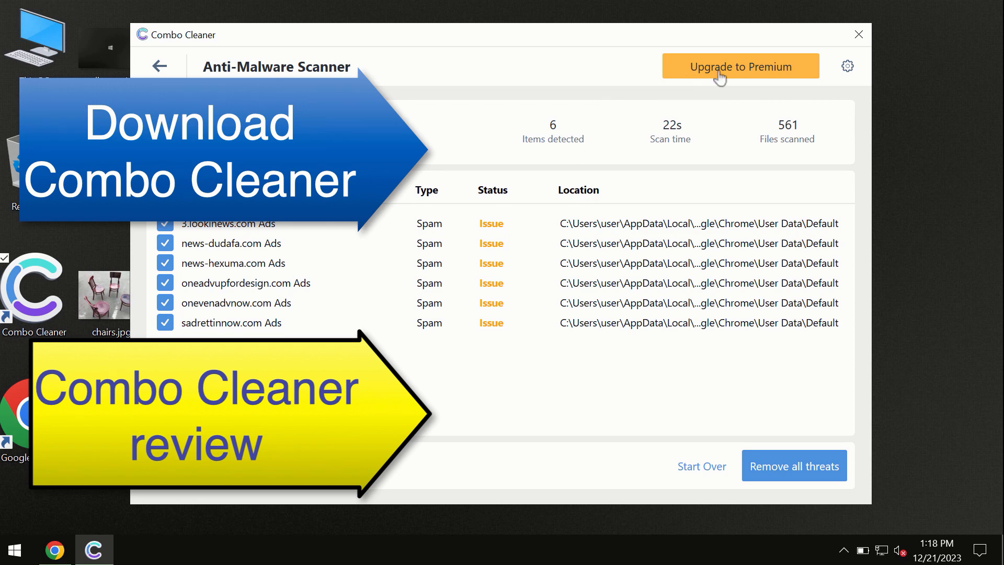
- Bring up the Upgrade to Premium offer after the 6 spam detections
{"action": "left_click", "coordinate": [740, 65]}
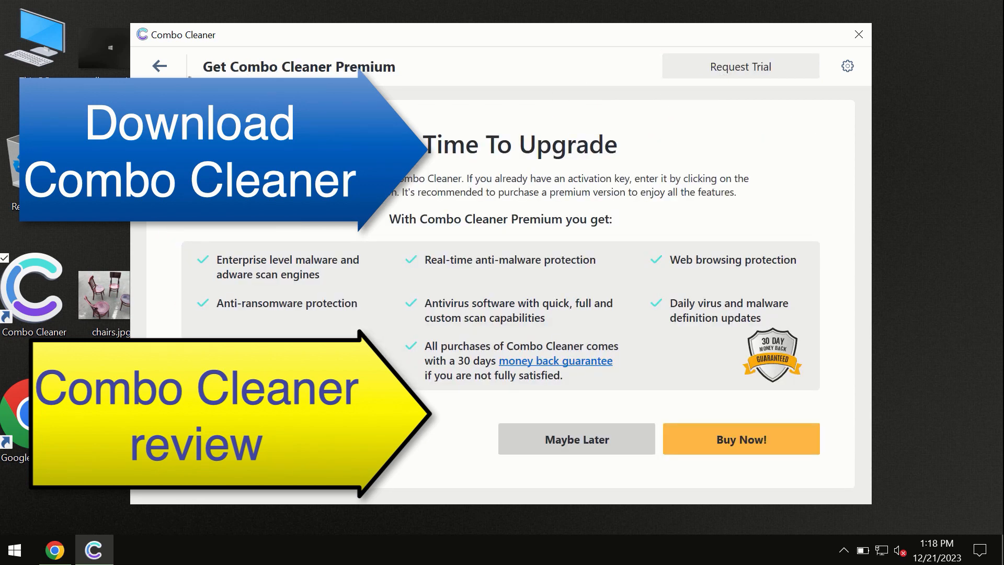